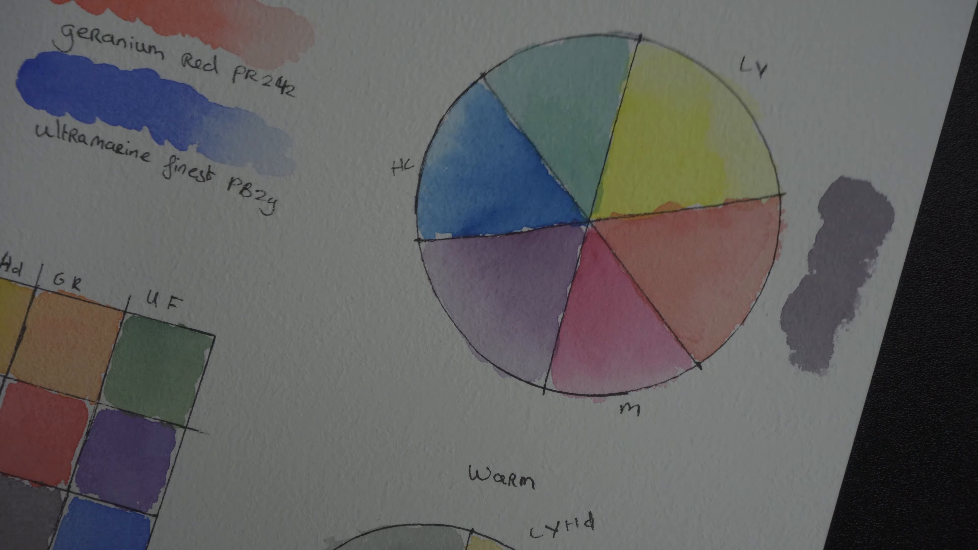
{"action": "scroll", "scroll_direction": "down", "scroll_amount": 3}
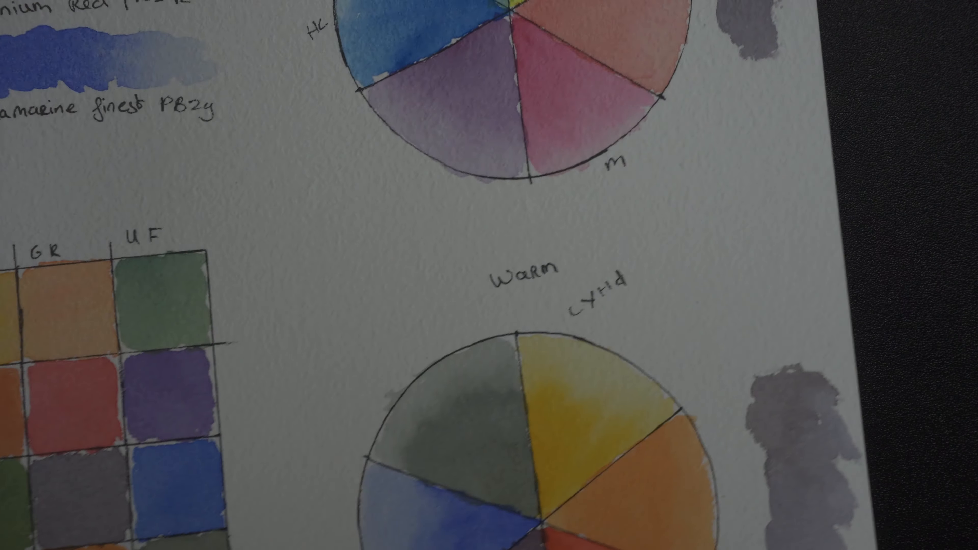